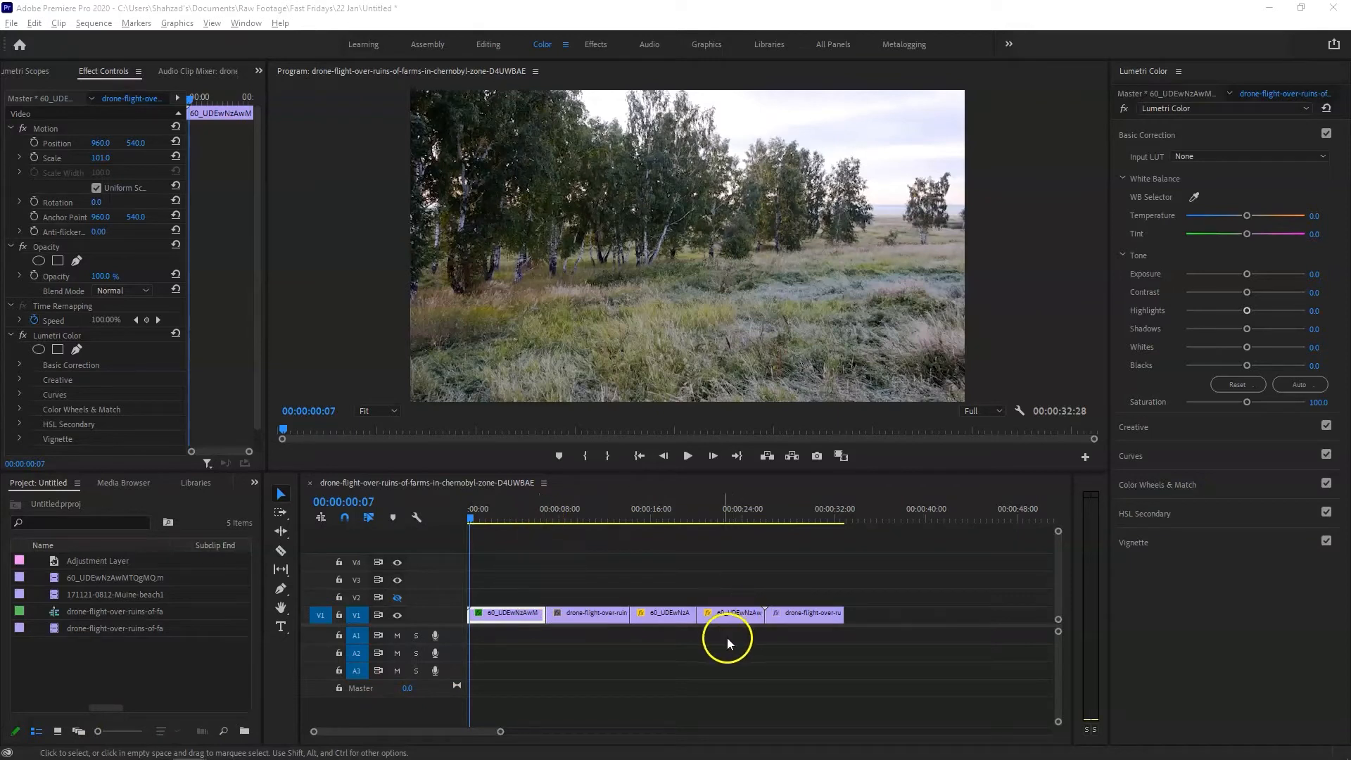
{"action": "mouse_move", "coordinate": [760, 587]}
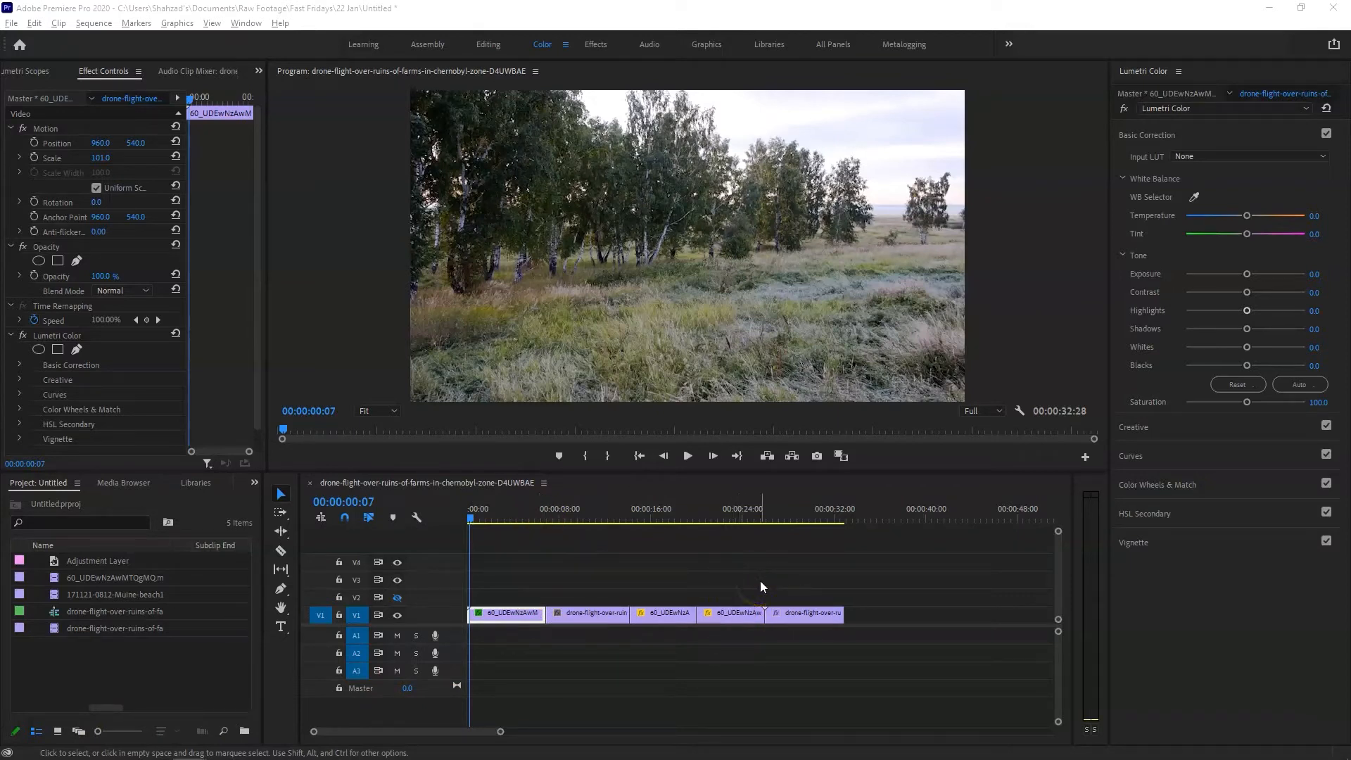
{"action": "mouse_move", "coordinate": [537, 575]}
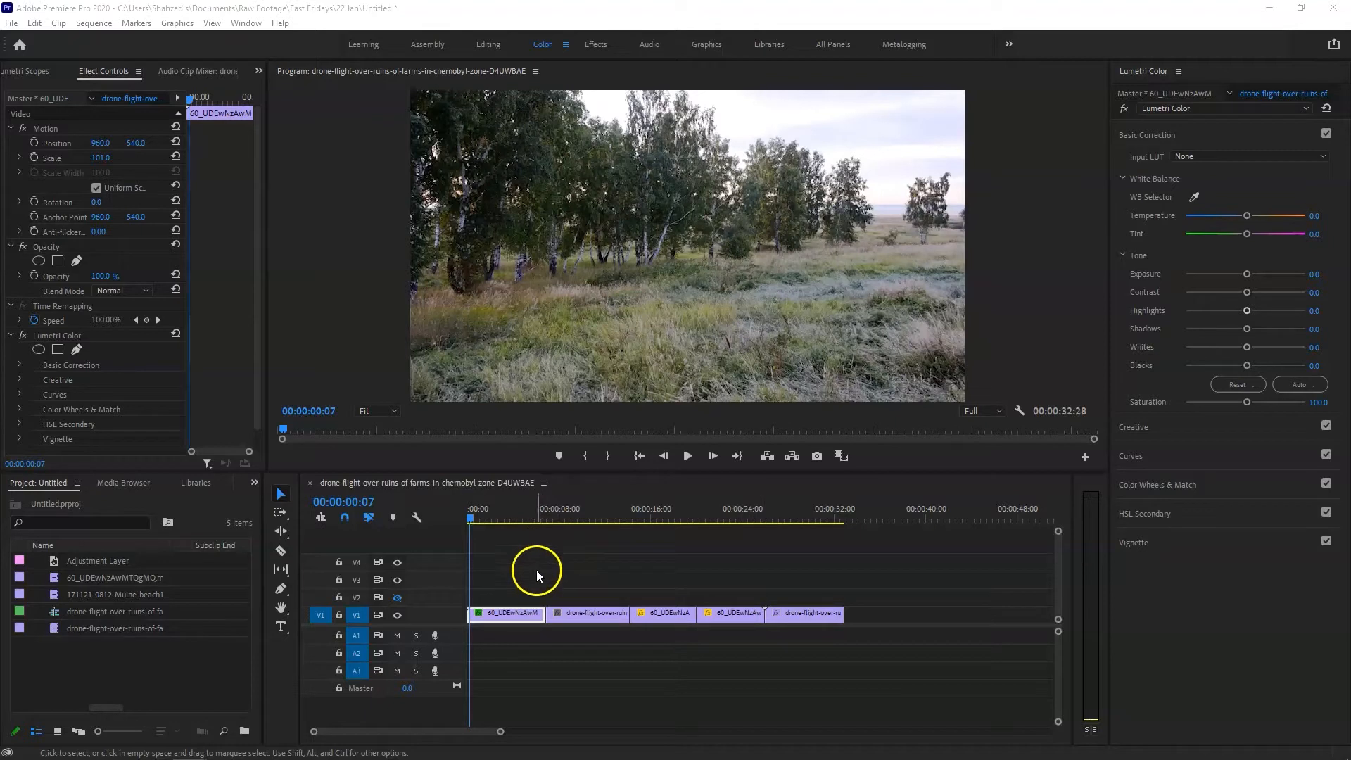
Save the project, then add a new 1920×1080 adjustment layer to the Project panel.
{"action": "key", "text": "ctrl+s"}
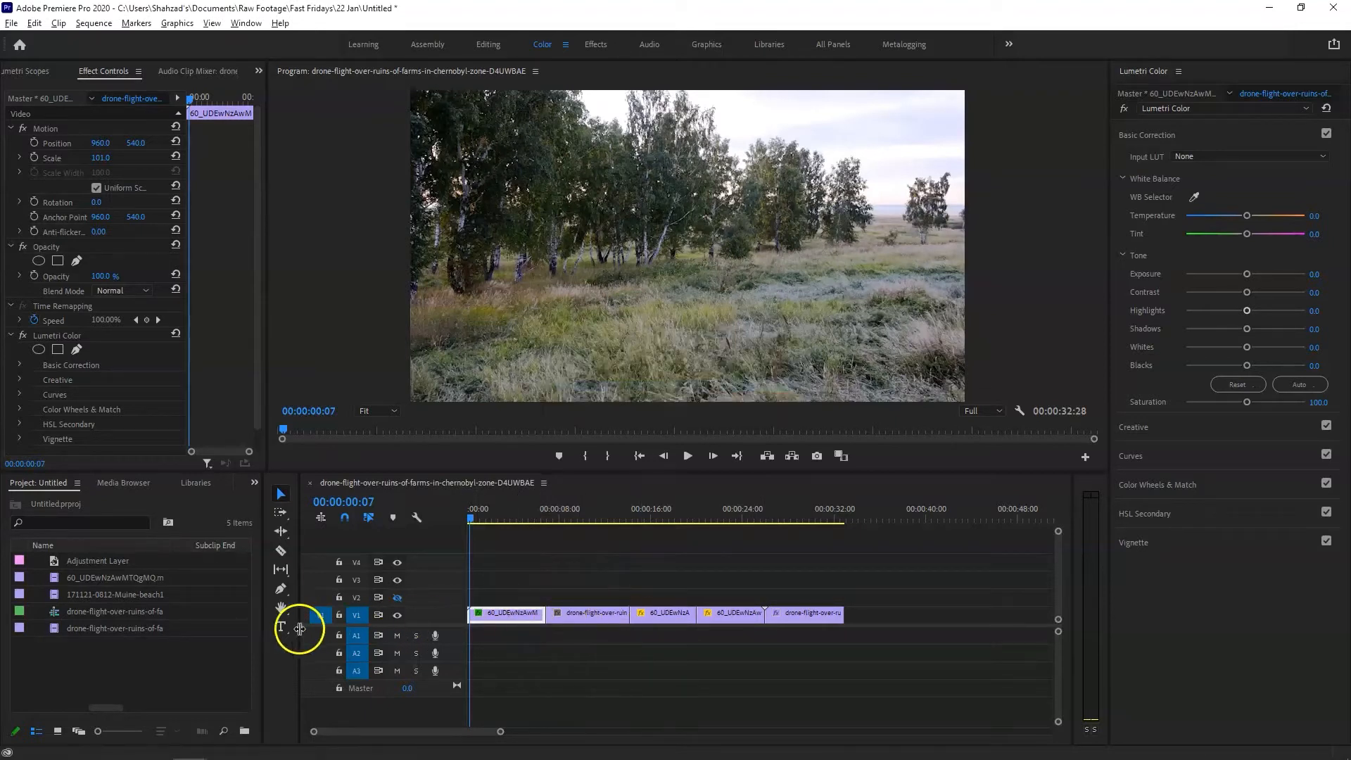
{"action": "right_click", "coordinate": [130, 664]}
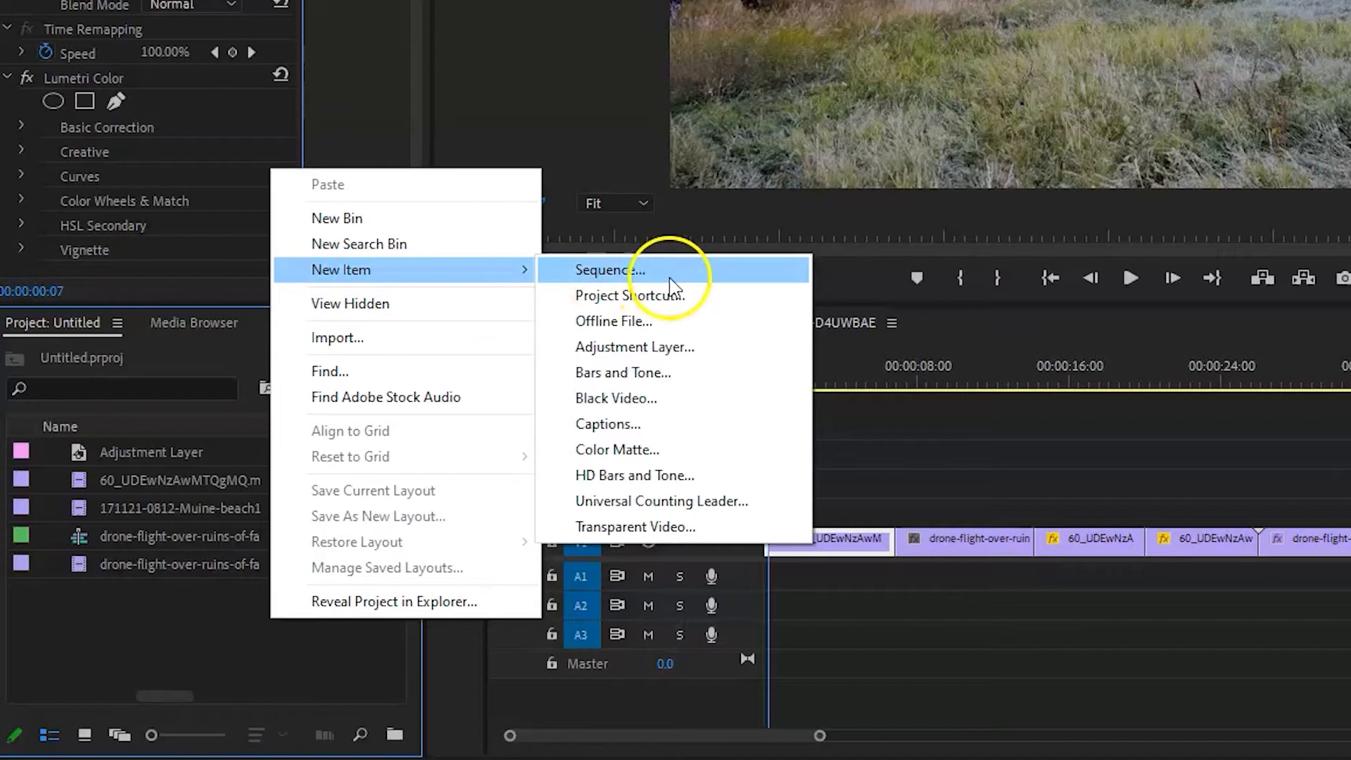
{"action": "left_click", "coordinate": [635, 346]}
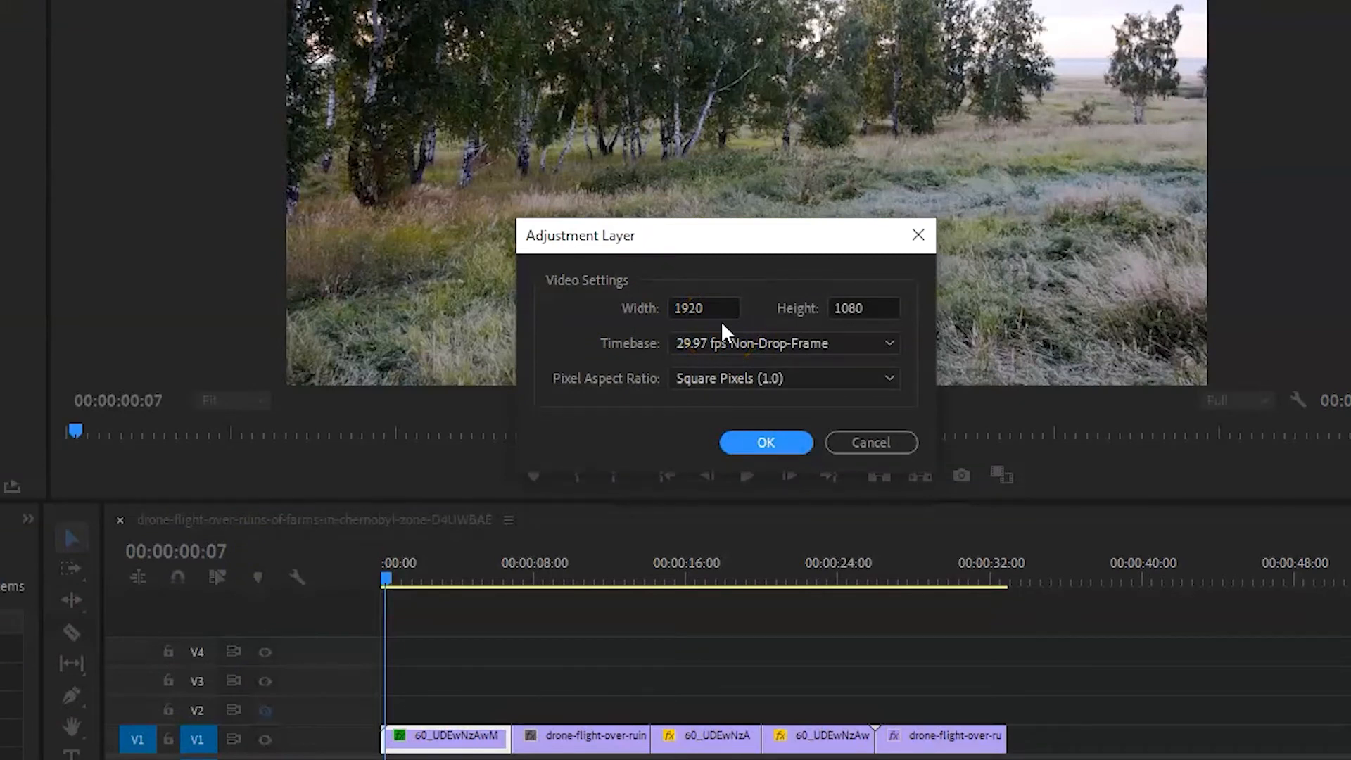
{"action": "left_click", "coordinate": [764, 442]}
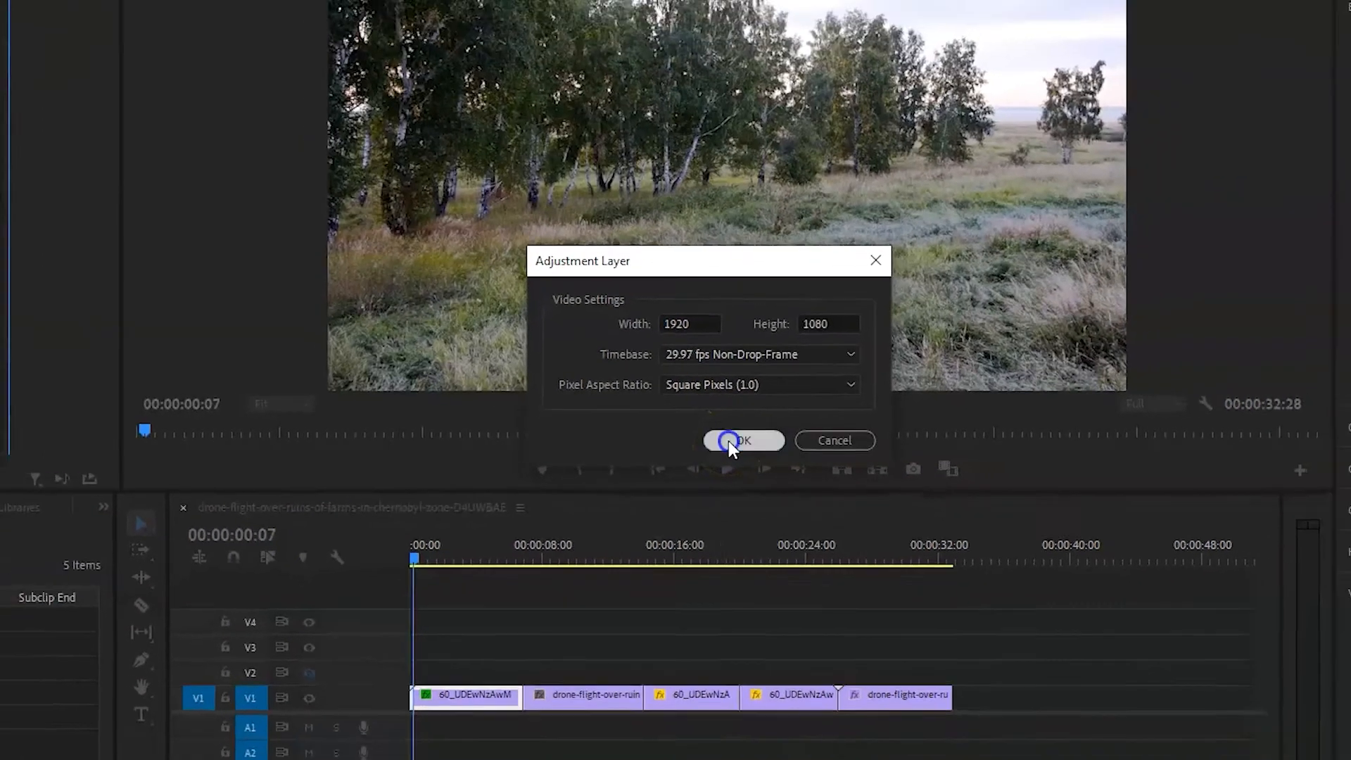
{"action": "left_click", "coordinate": [743, 441]}
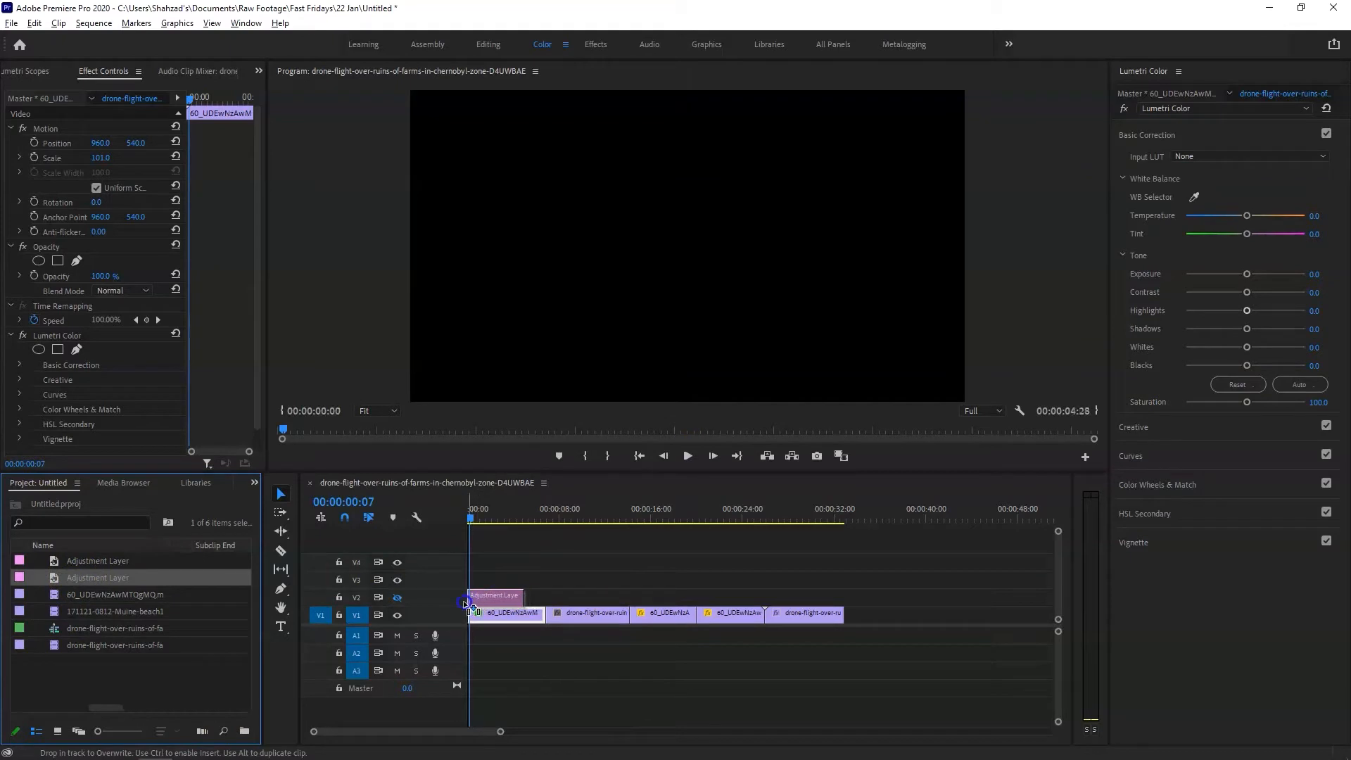
Drop the adjustment layer at the start of track V2.
{"action": "left_click", "coordinate": [495, 595]}
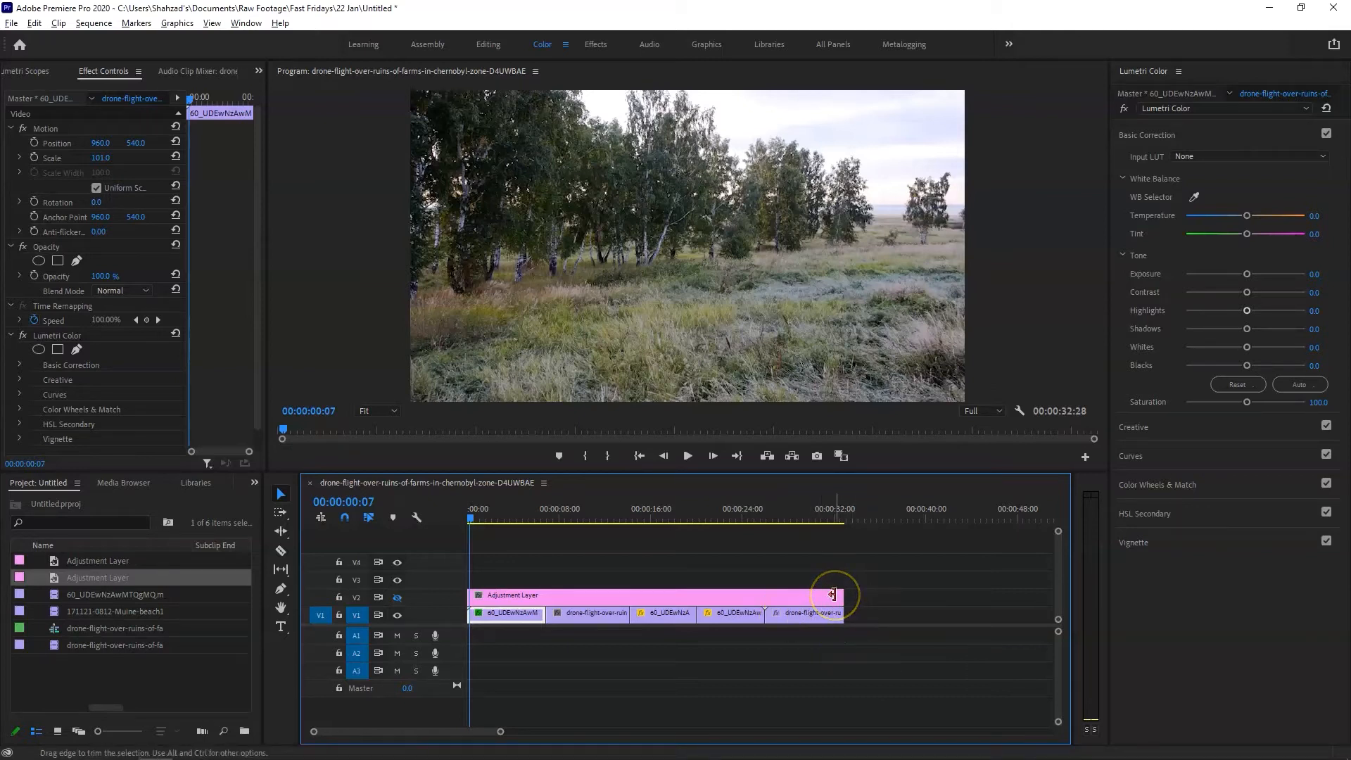
{"action": "mouse_move", "coordinate": [702, 600]}
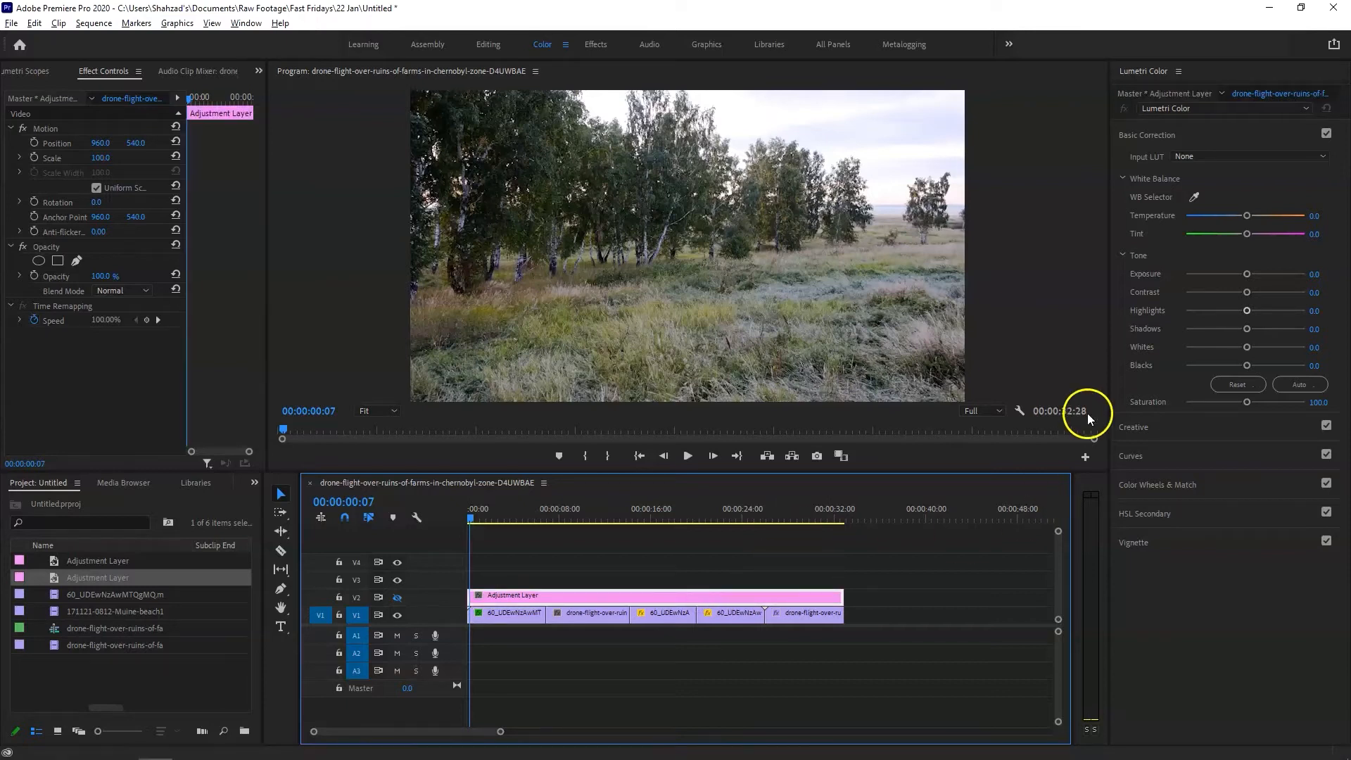
{"action": "mouse_move", "coordinate": [1167, 342]}
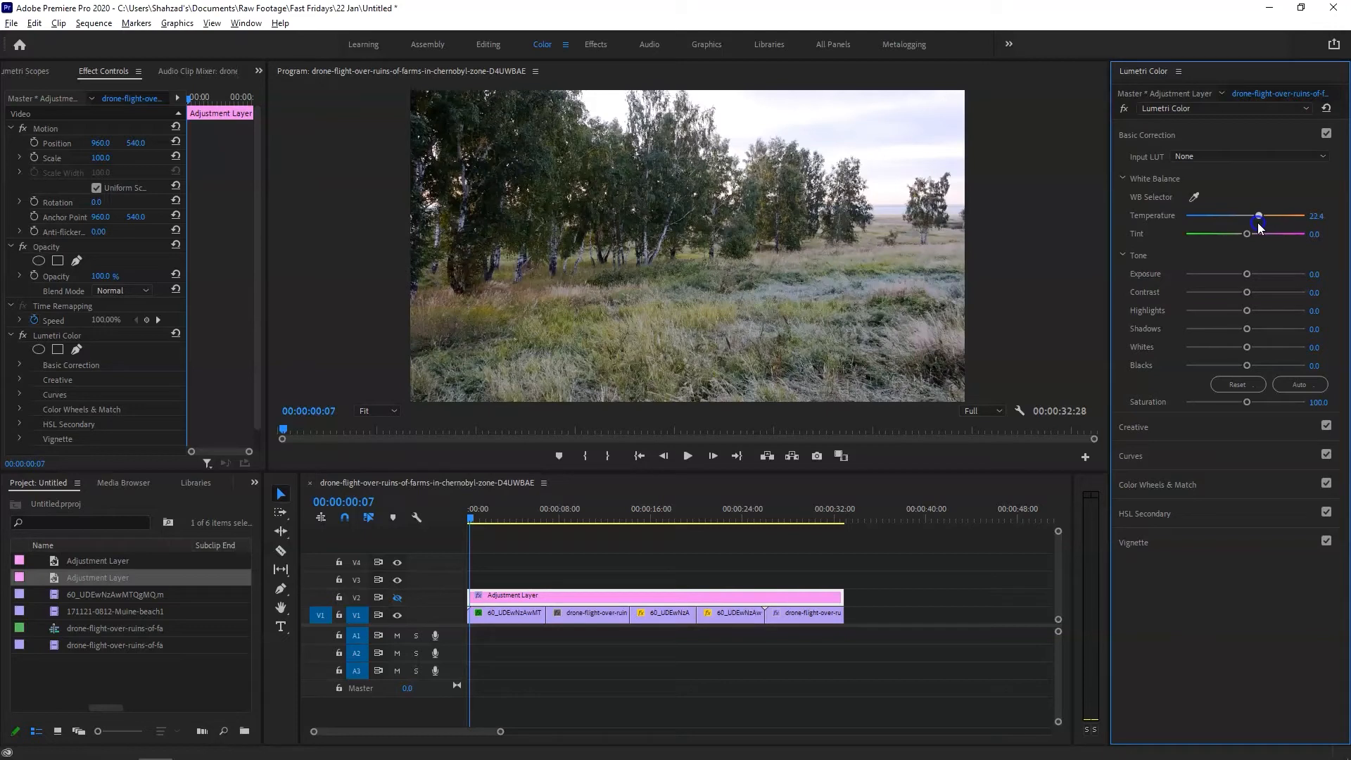
{"action": "mouse_move", "coordinate": [1244, 275]}
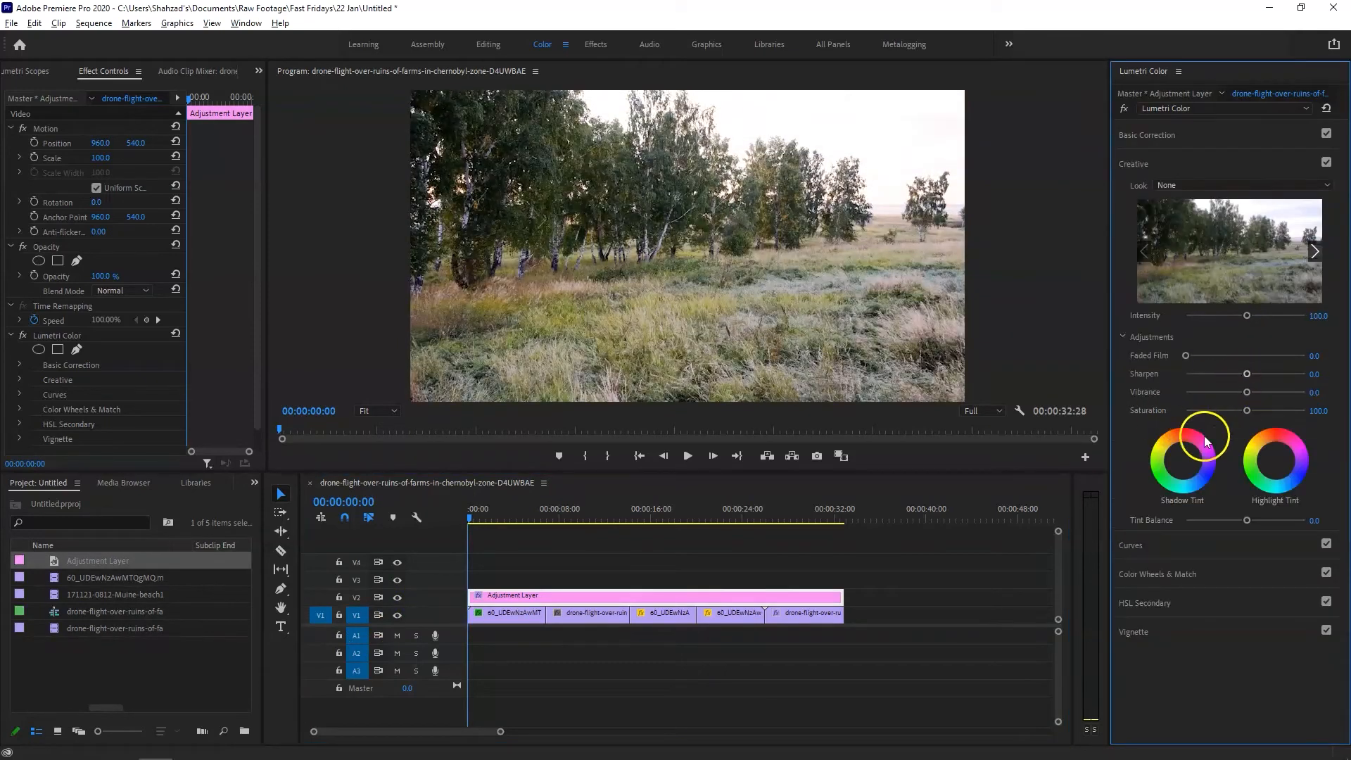
Tint the shadows in the adjustment layer's Lumetri Color grade.
{"action": "left_click", "coordinate": [1129, 192]}
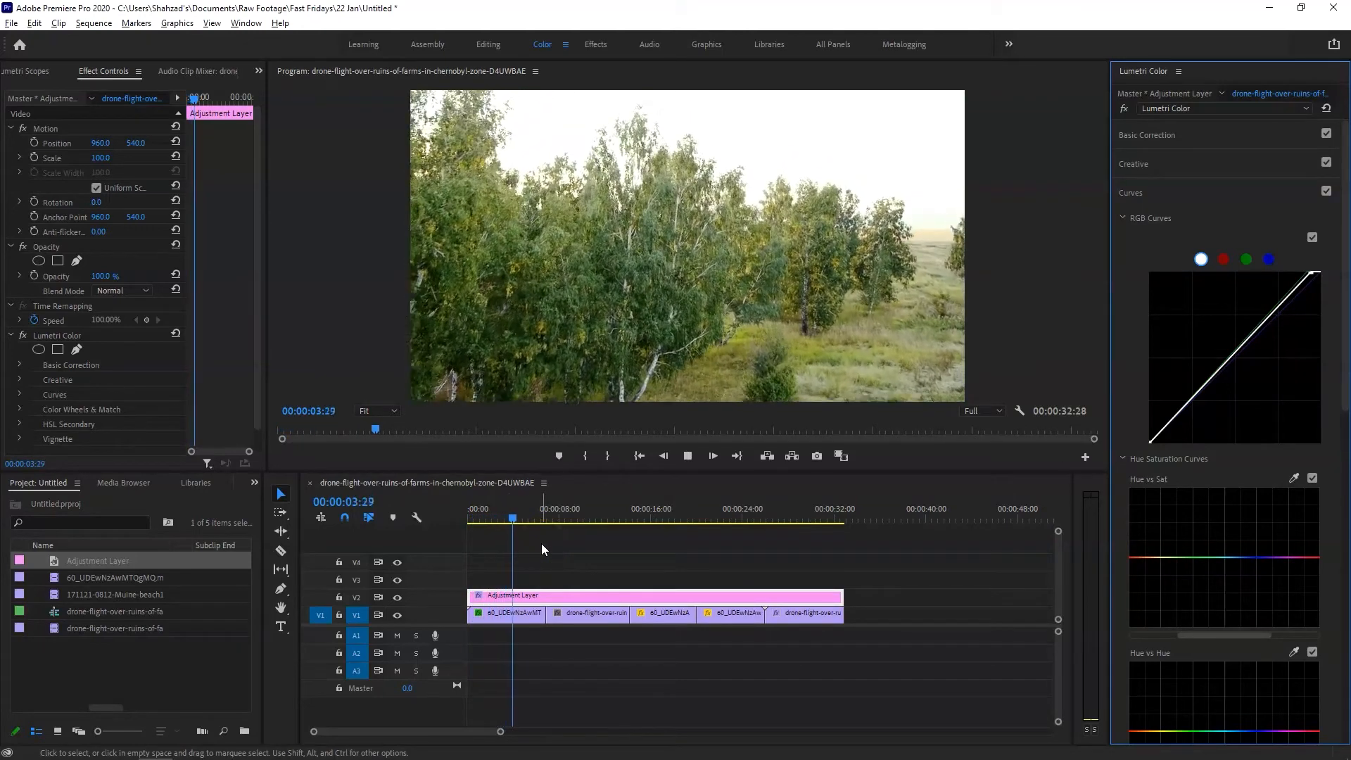
Move the playhead to around the five-second mark of the drone footage.
{"action": "left_click", "coordinate": [534, 517]}
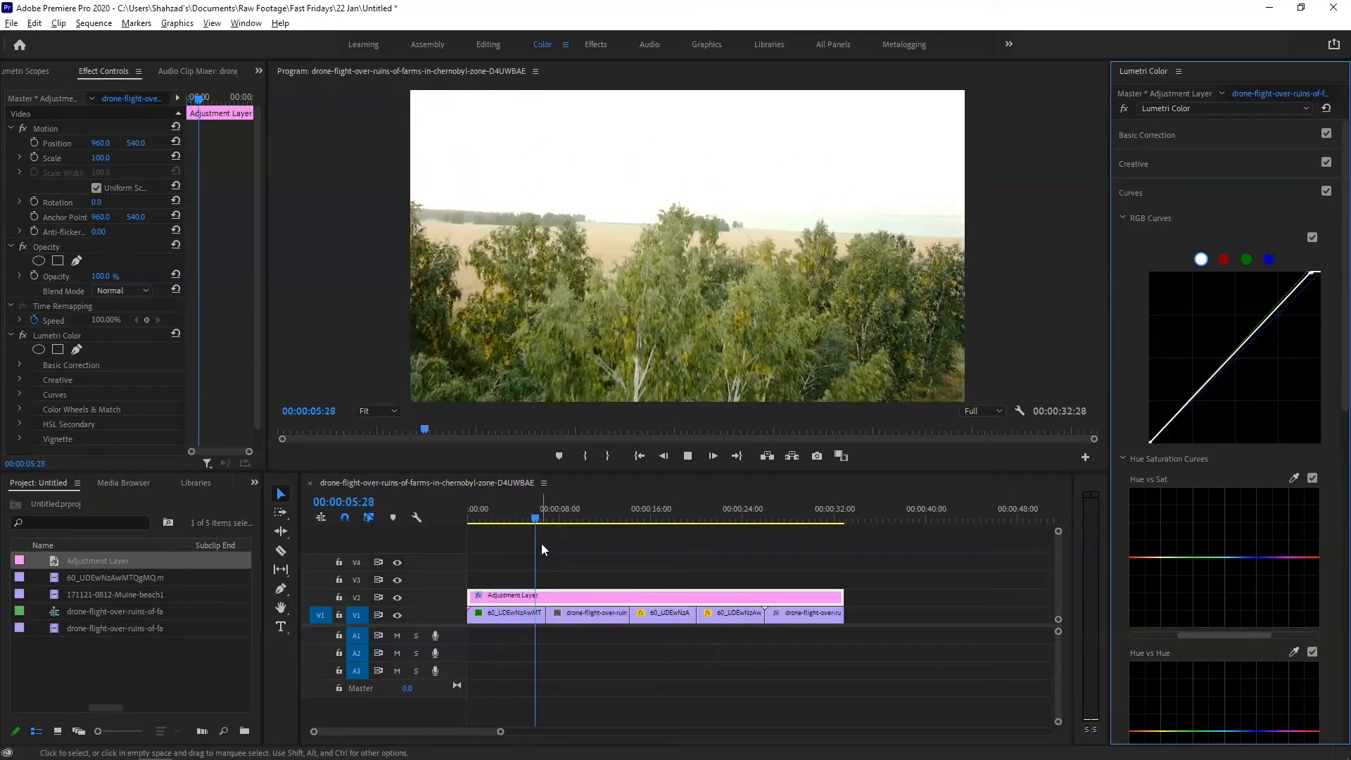
{"action": "left_click", "coordinate": [584, 517]}
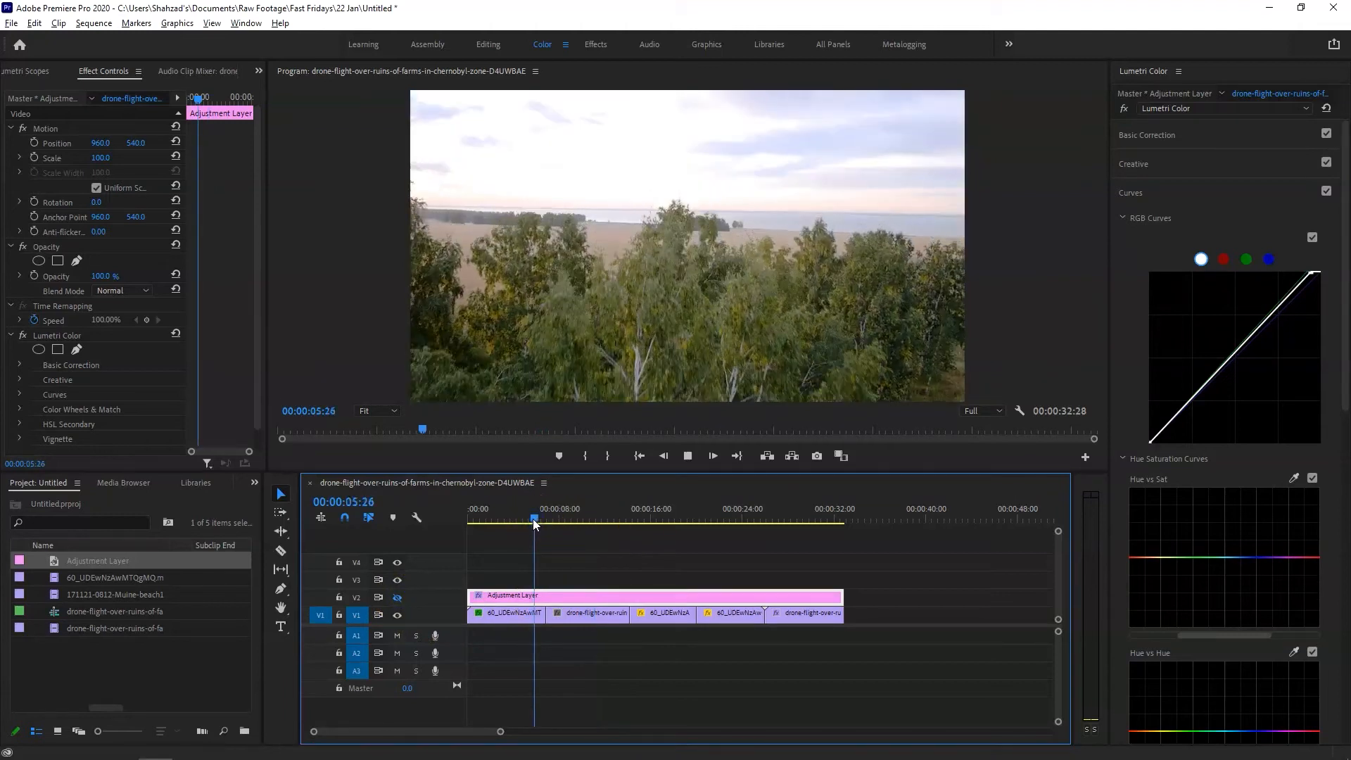
{"action": "left_click", "coordinate": [557, 517]}
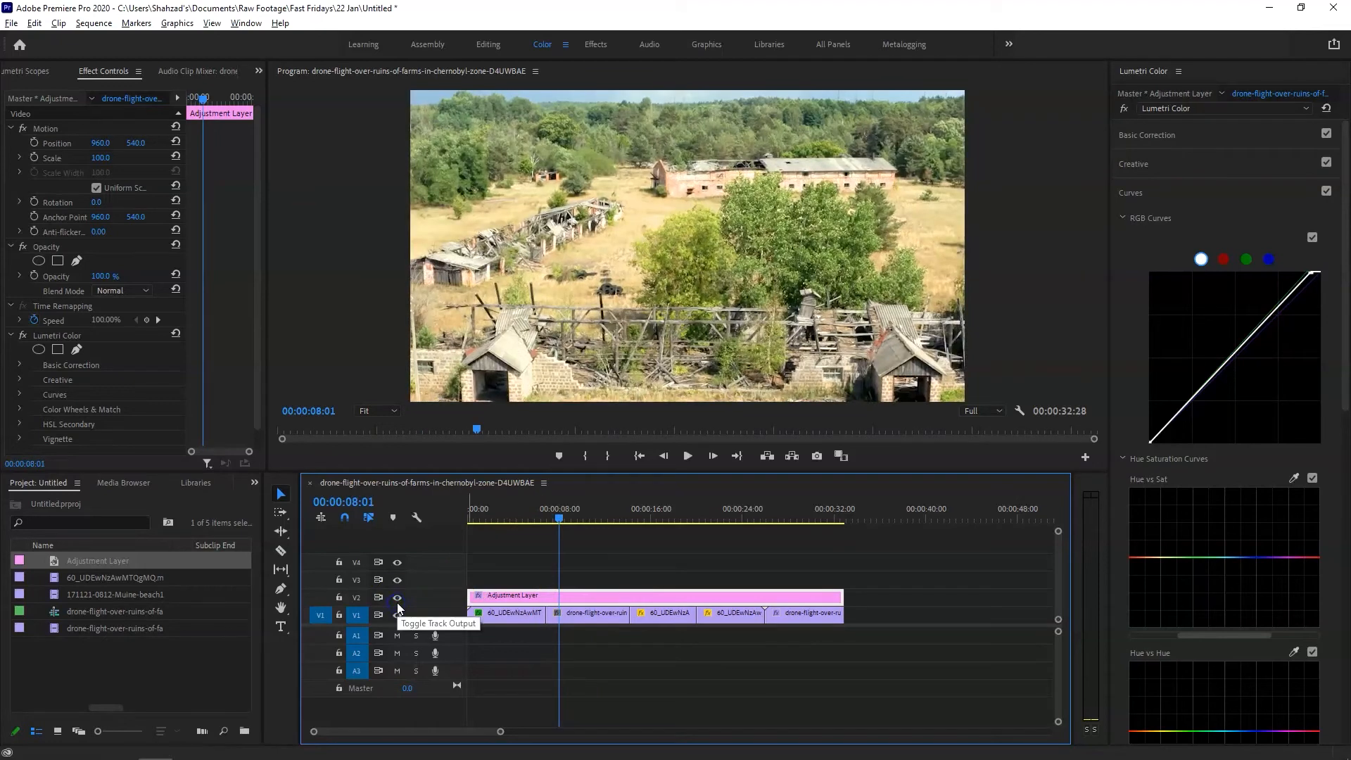
Toggle track V2's output off and on to compare graded and original footage.
{"action": "left_click", "coordinate": [686, 456]}
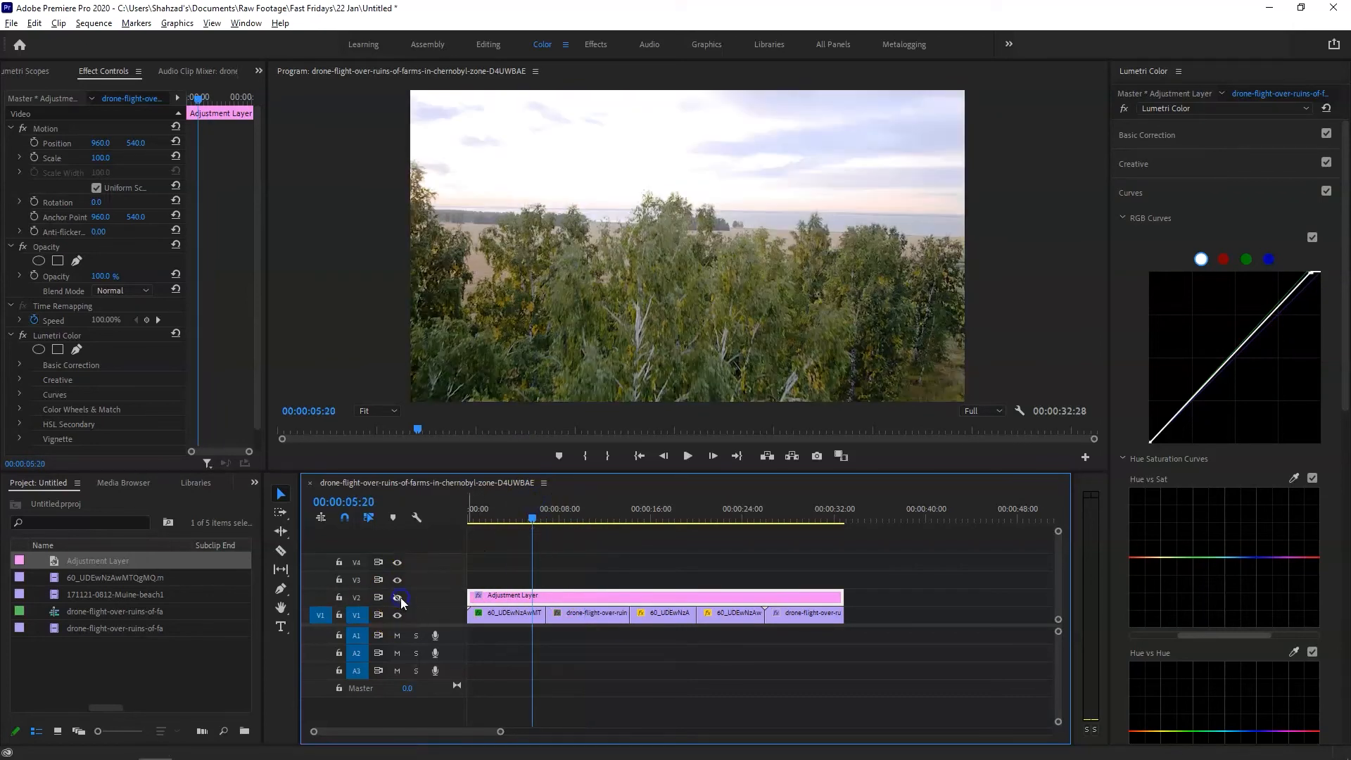
{"action": "left_click", "coordinate": [687, 455]}
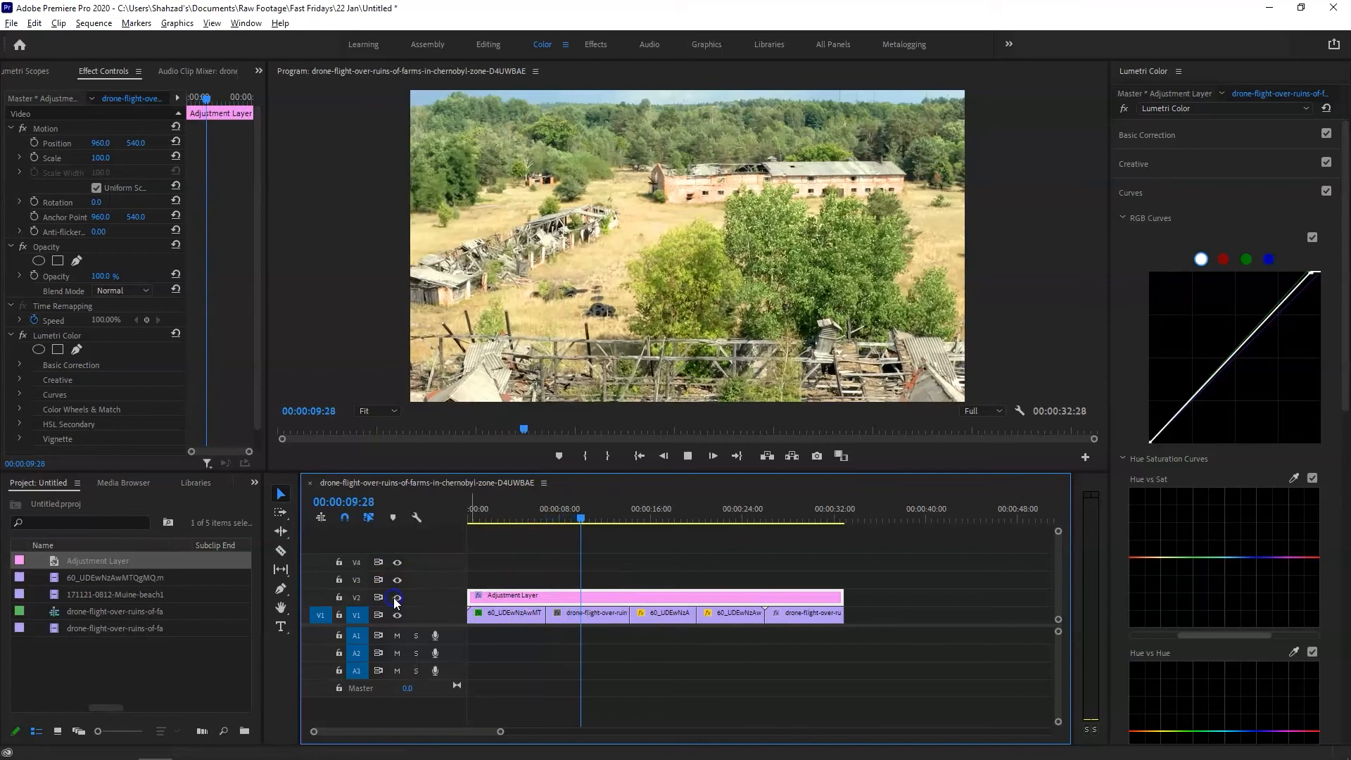
{"action": "left_click", "coordinate": [686, 456]}
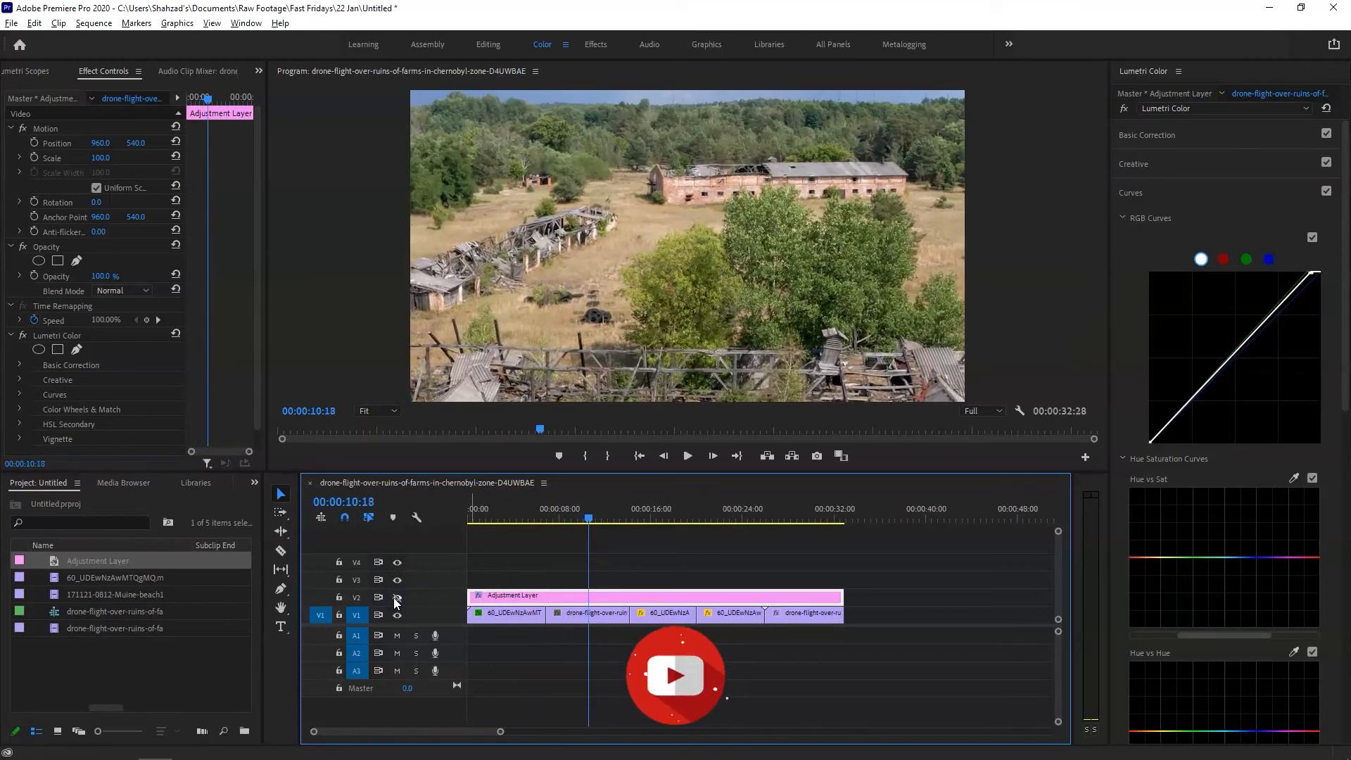